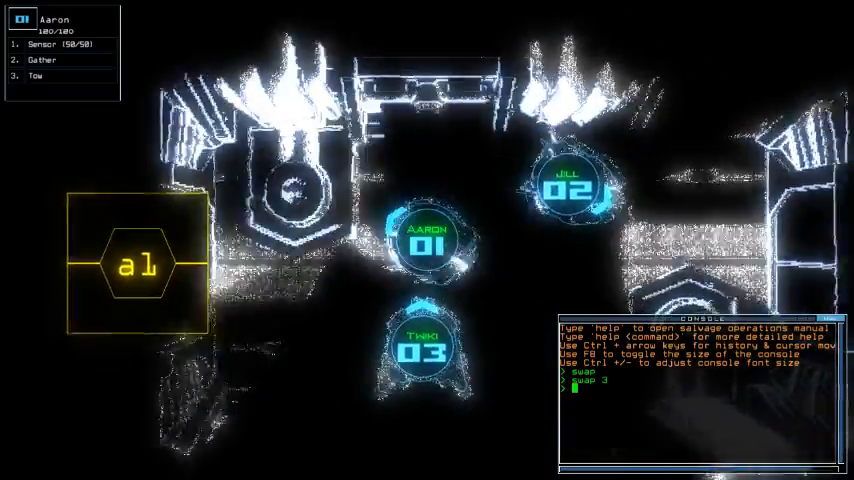
- Drop a sensor with the drone, then bring up the derelict ship's status report via 'status'
text(sensor)
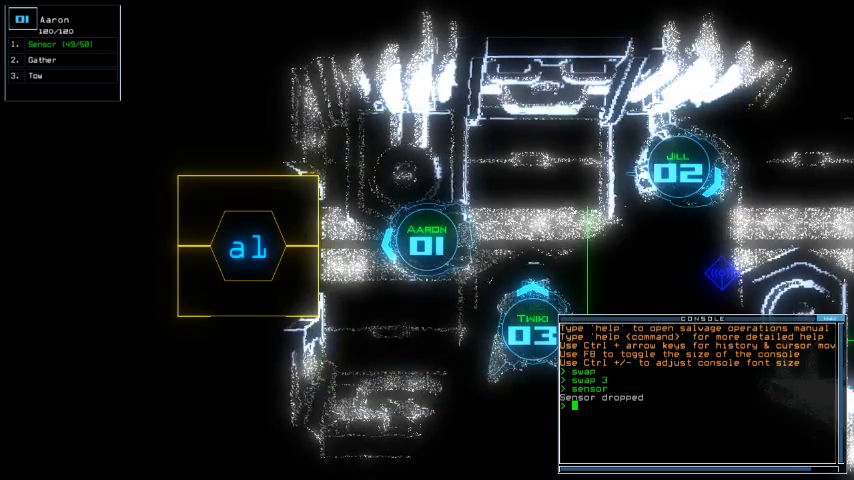
text(status)
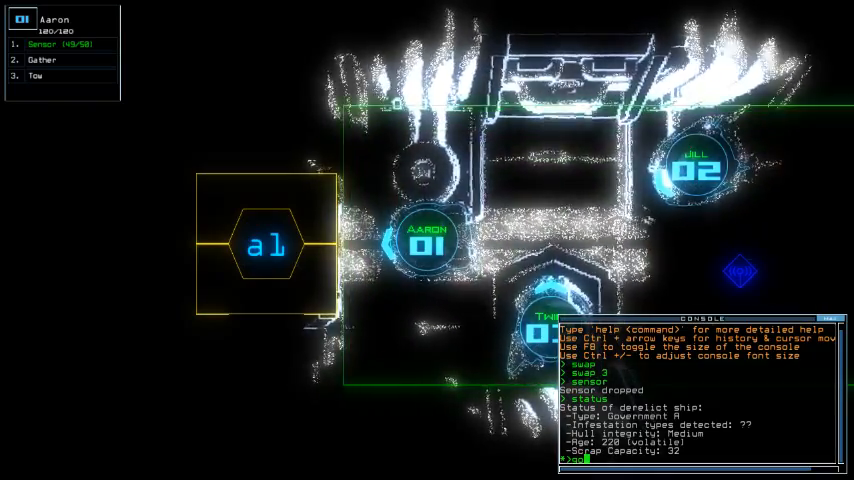
- Issue the 'go' command to move the drones onward through the ship
text(go)
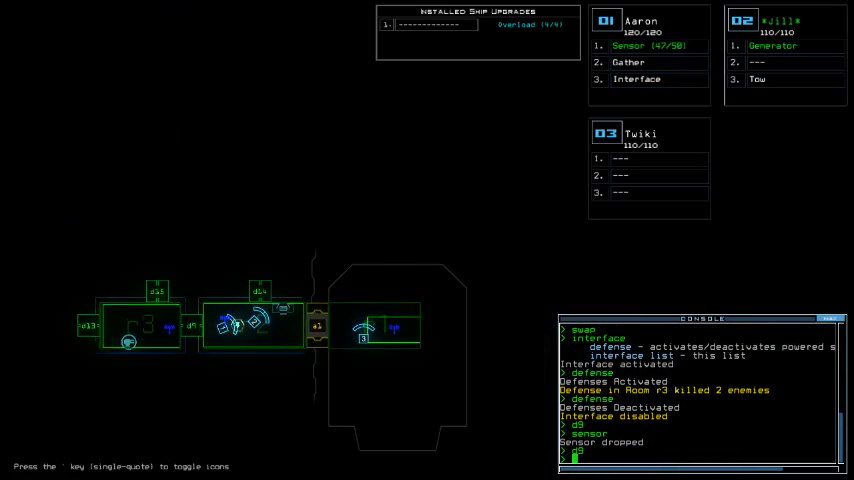
- Toggle door d15 and check the elapsed mission time before re-triggering the defenses
text(d15 d)
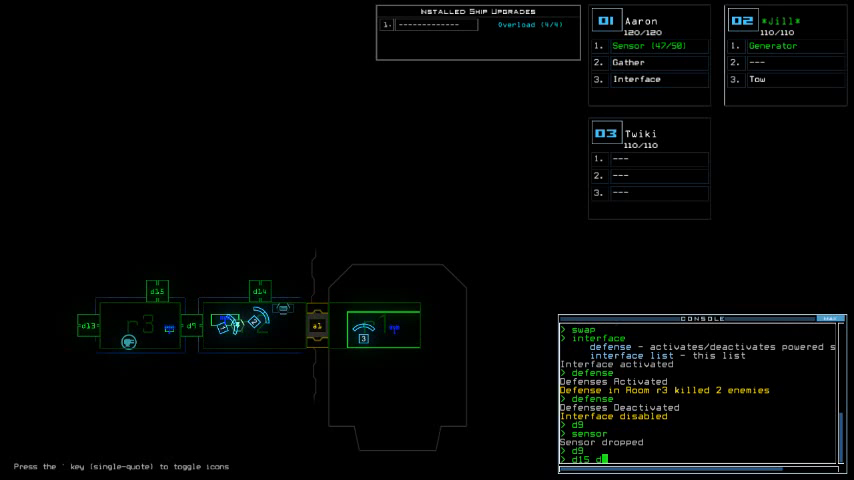
text(time)
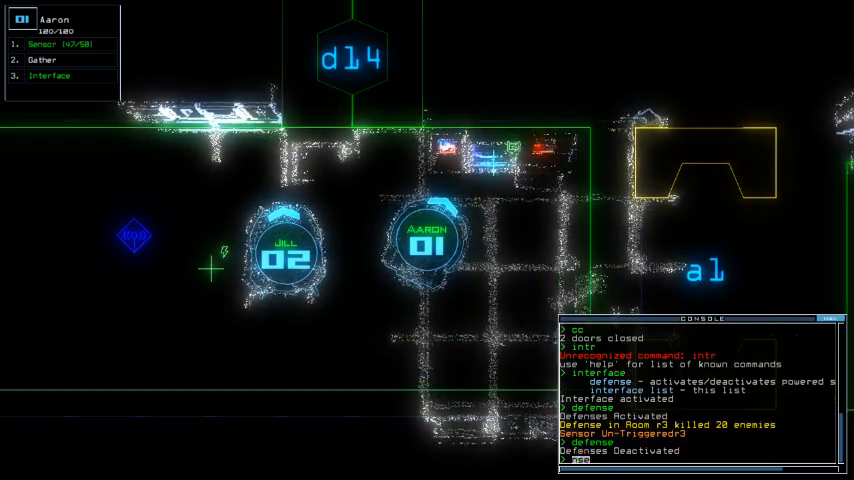
- Check how long the mission has run with the 'time' command
text(time)
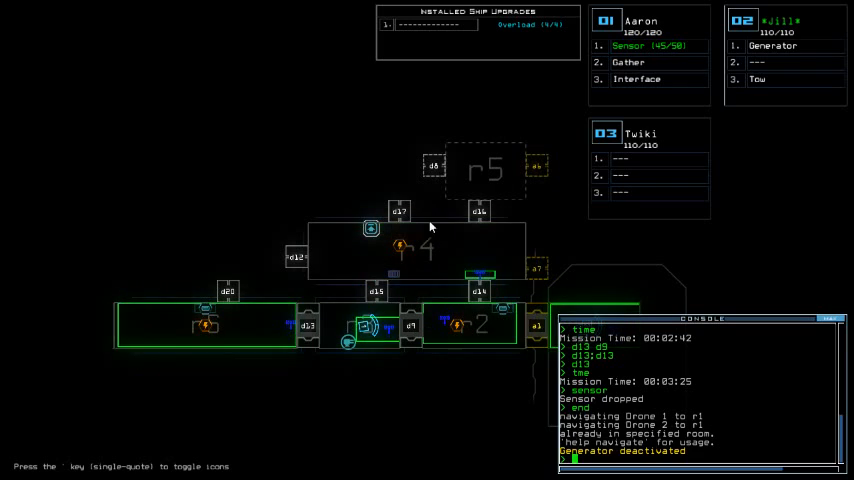
- Check the mission clock before deactivating the generator and re-docking
text(time)
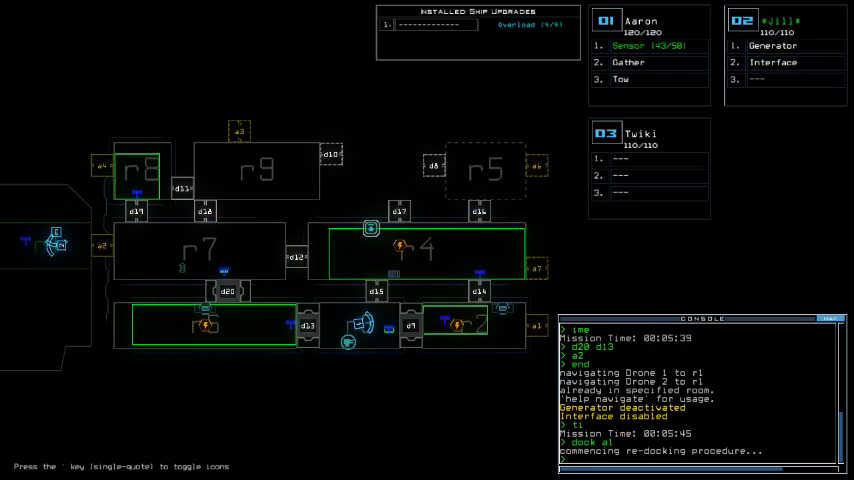
- Check the mission time and issue the 'g:d9' command toward the generator room
text(time)
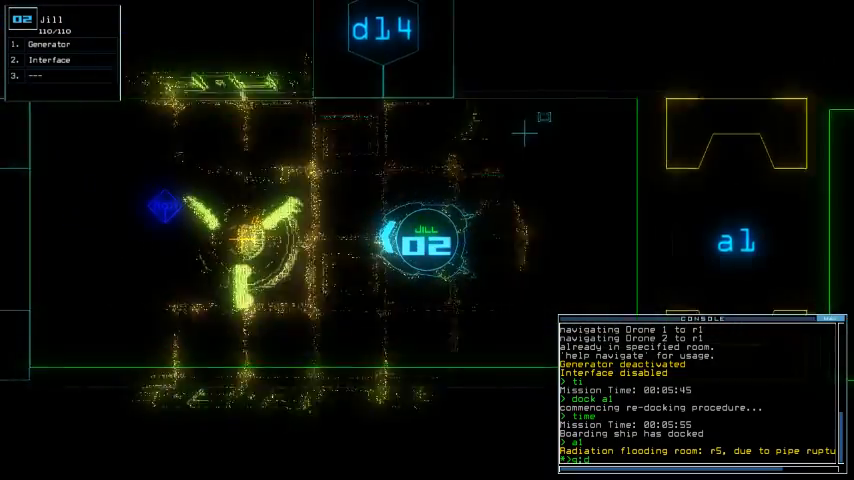
text(g:d9)
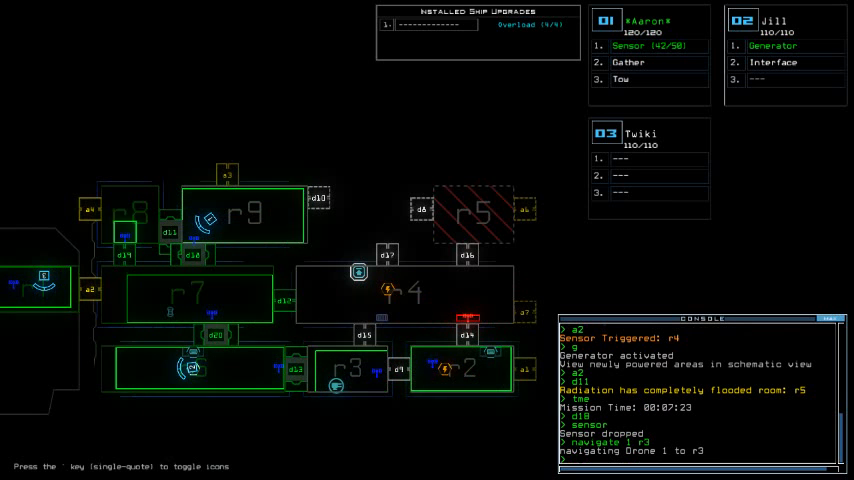
- Navigate drone 1 onward into room r3 of the derelict ship
text(navigate)
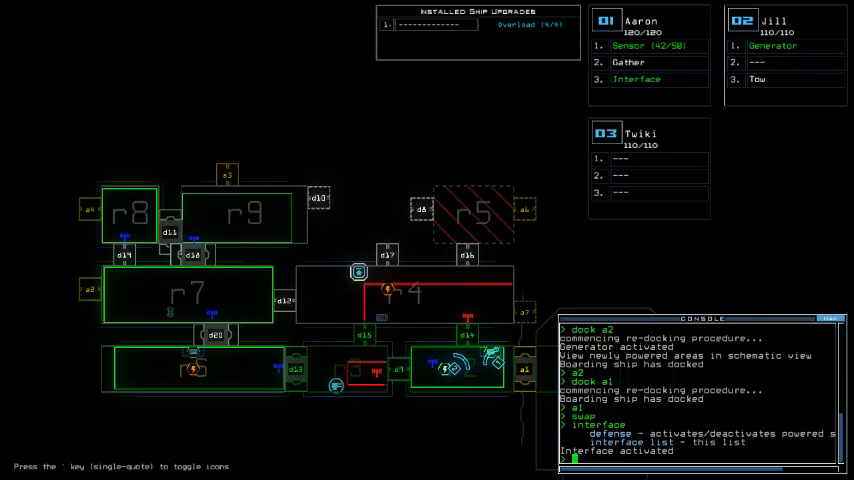
- Open doors d13 and d15 after re-docking at airlock a2
text(d13 d15)
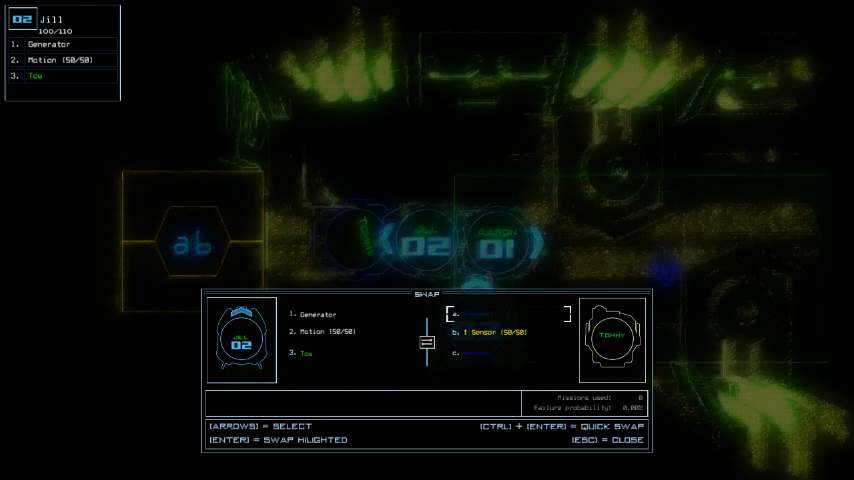
- Confirm the Motion upgrade swap between drones 01 and 02
key(')
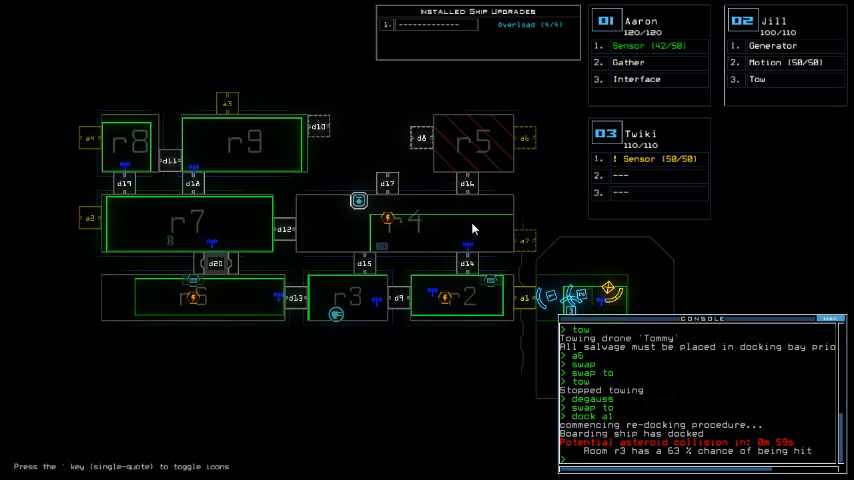
mouse_move(332, 166)
text(navigate all r2)
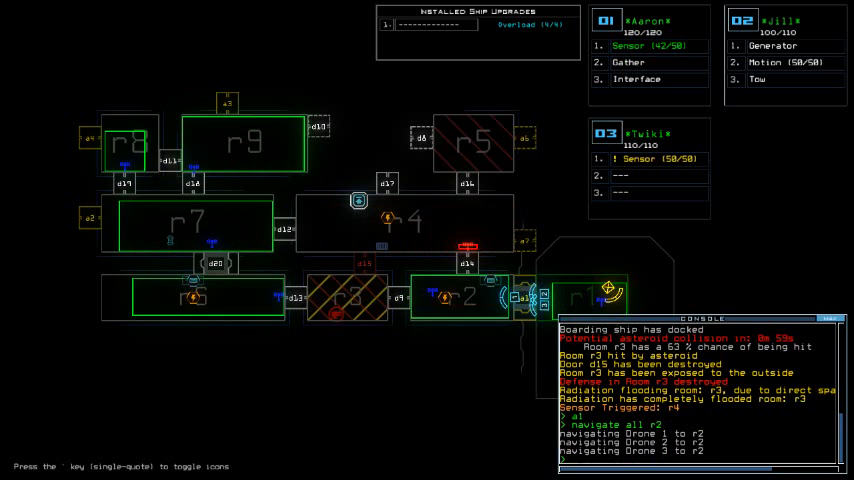
- Begin re-docking the drones at airlock a2 with 'dock a2'
text(dock a2)
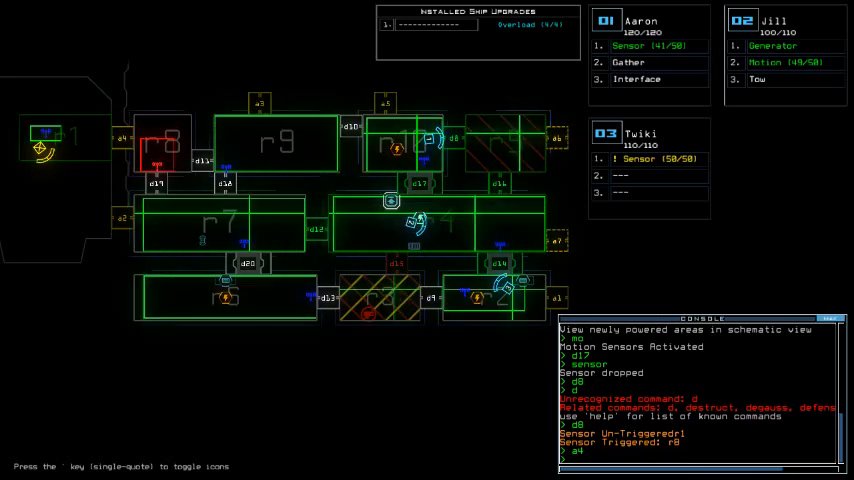
- Navigate drone 3 to room 2, then dock the drones at airlock a5 to end the mission
text(navigate 3)
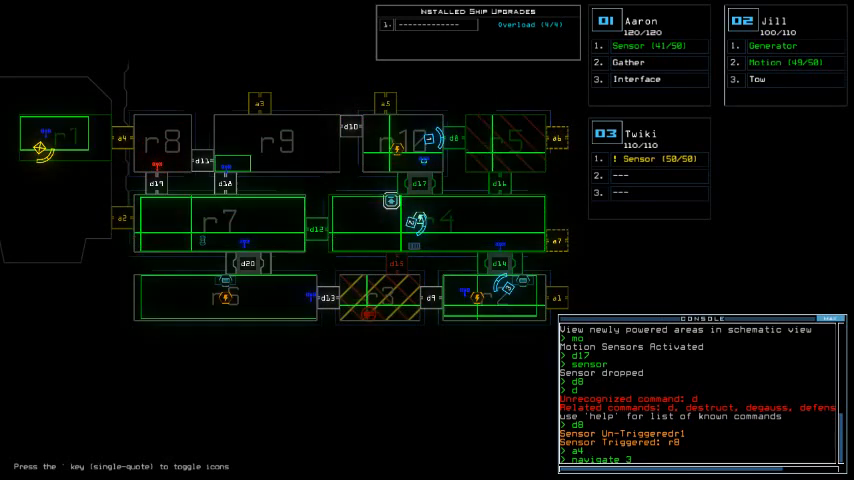
text(navigate 3 2)
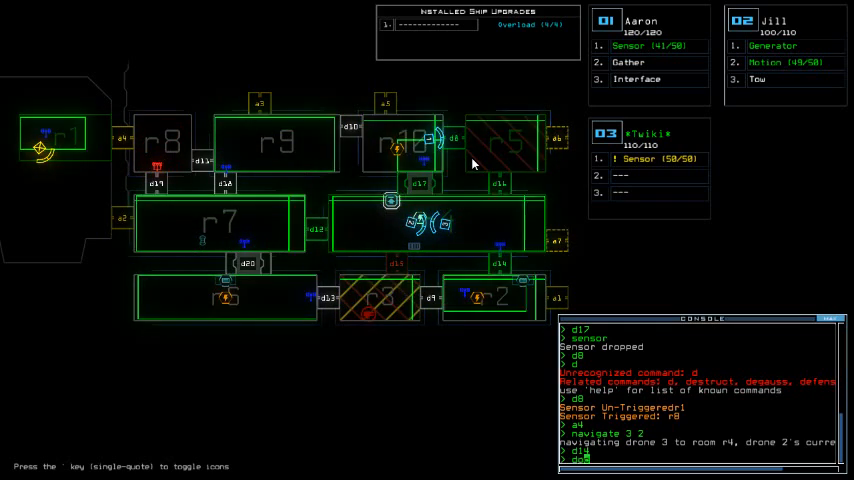
text(dock a5)
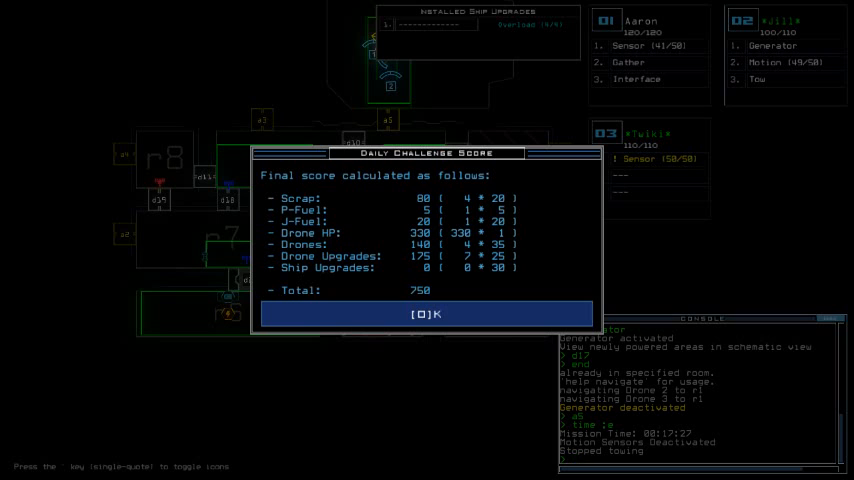
mouse_move(512, 140)
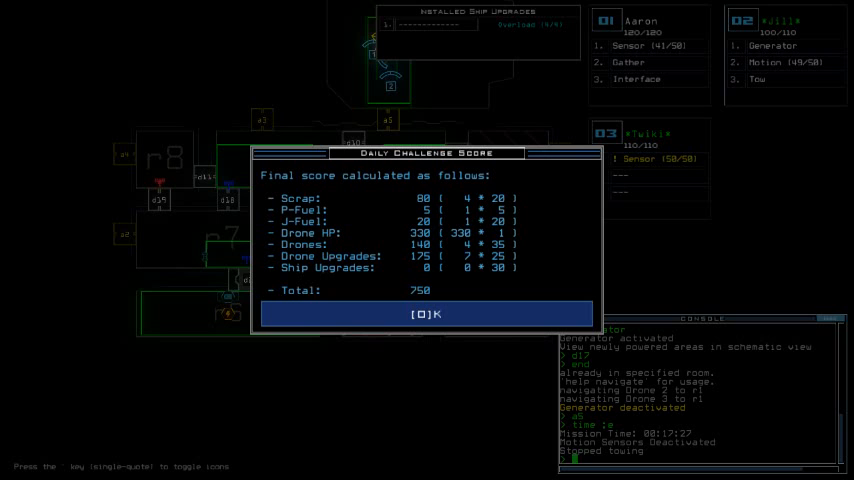
mouse_move(520, 90)
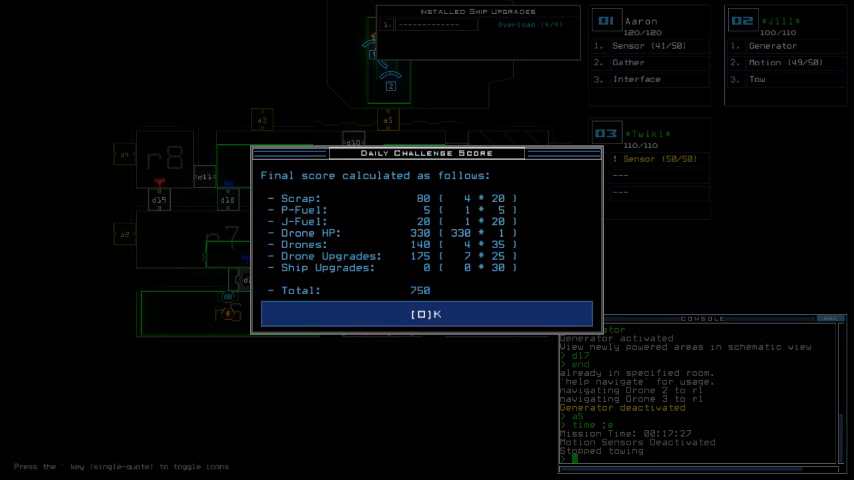
mouse_move(638, 74)
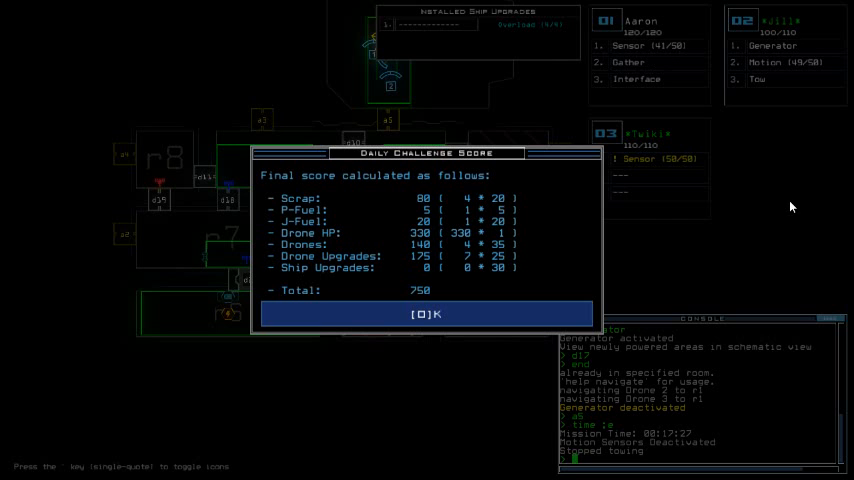
- Dismiss the Daily Challenge score summary totalling 750 and return to the ship schematic
click(428, 314)
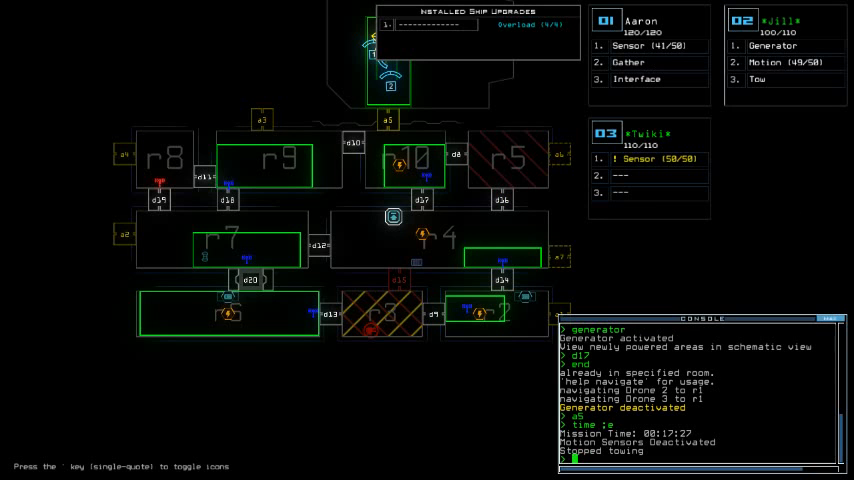